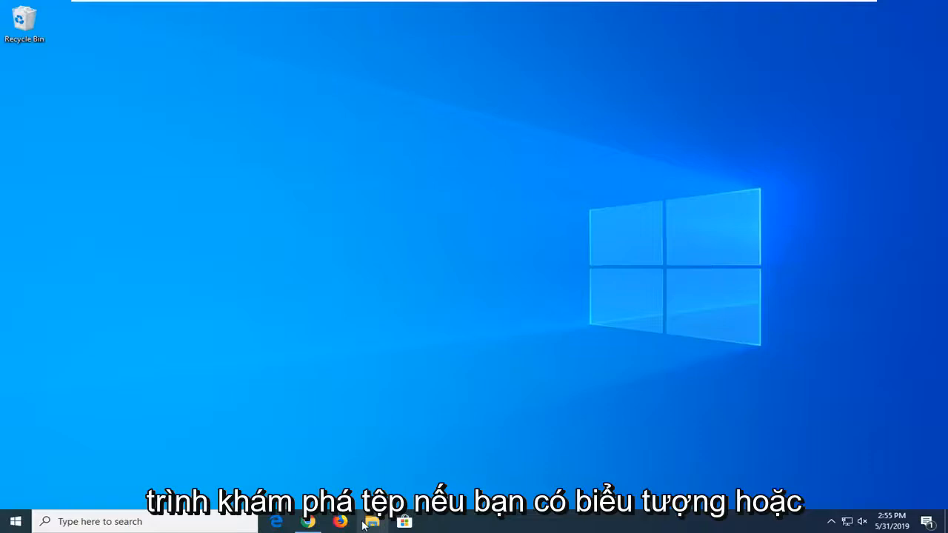
Navigate to the MDTech user folder under Local Disk (C:) > Users.
left_click(372, 521)
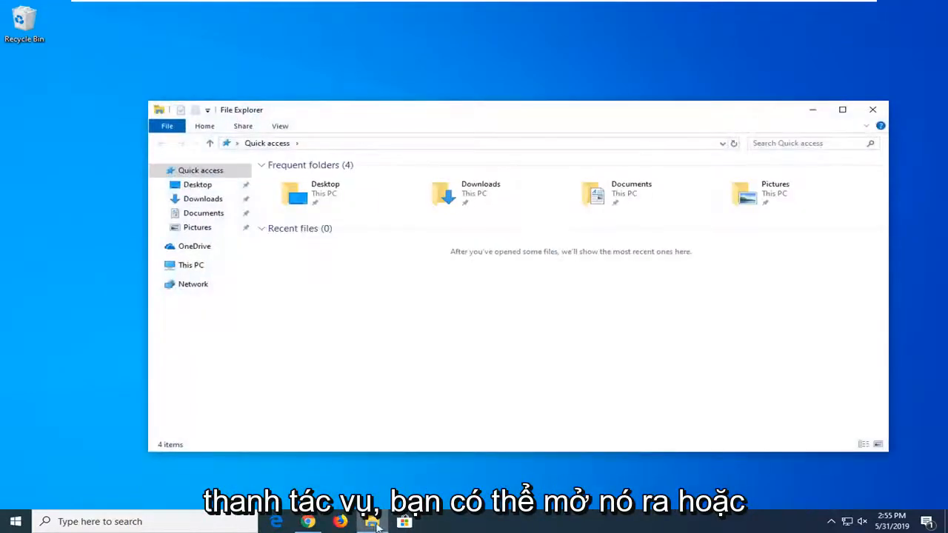
mouse_move(373, 521)
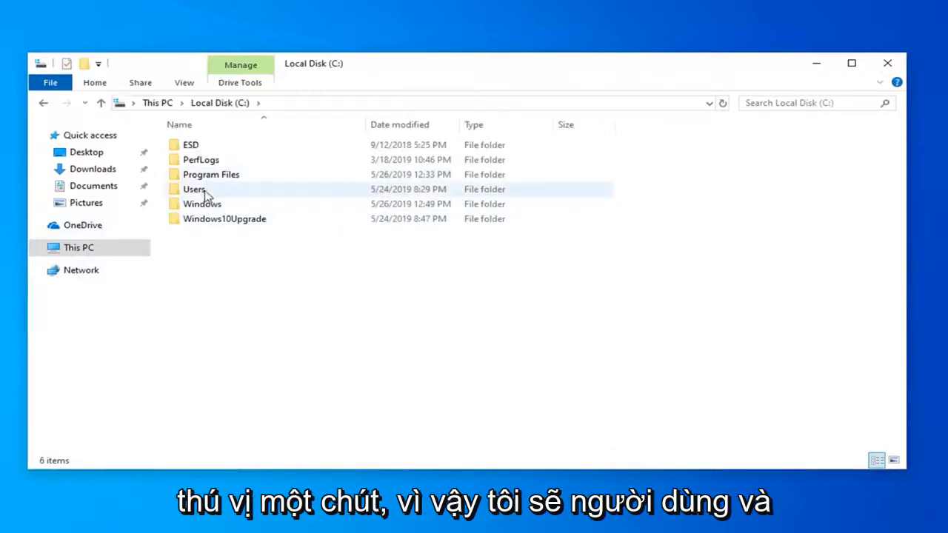
double_click(192, 189)
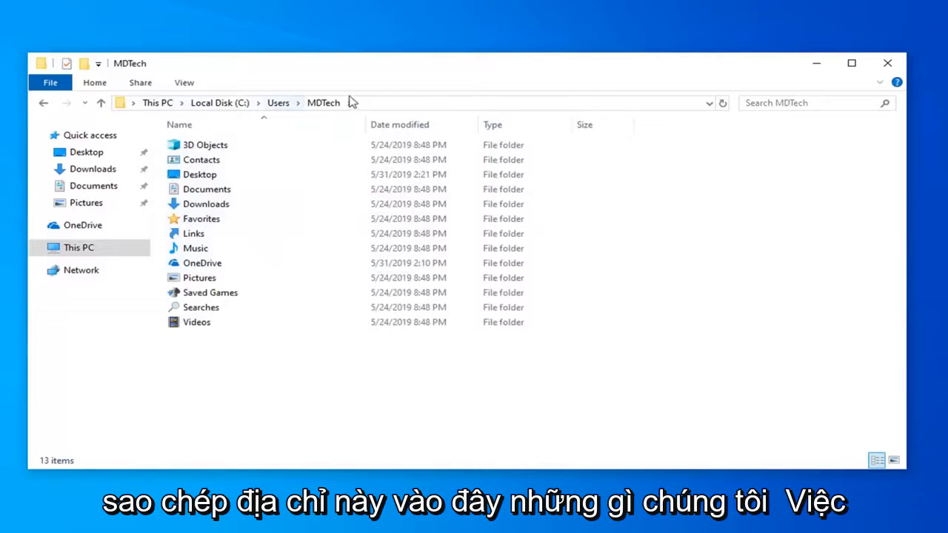
key("ctrl+l")
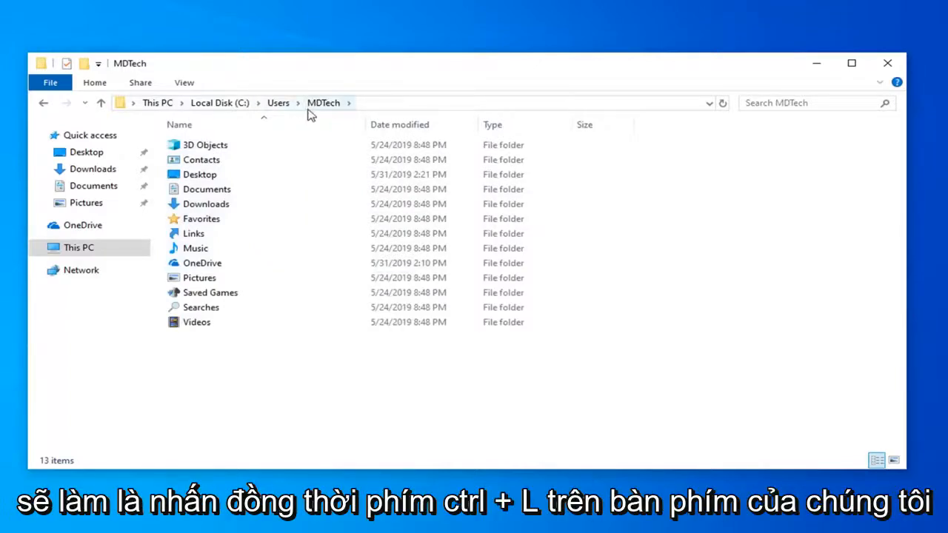
Show C:\Users\MDTech as selected text in the address bar via Ctrl+L.
key("ctrl+l")
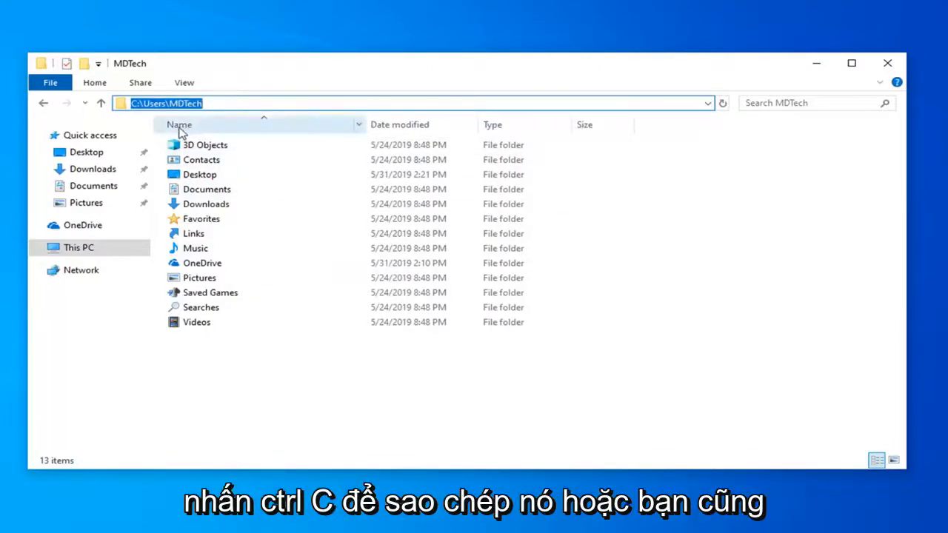
Copy the selected C:\Users\MDTech path from the address bar's context menu.
right_click(163, 103)
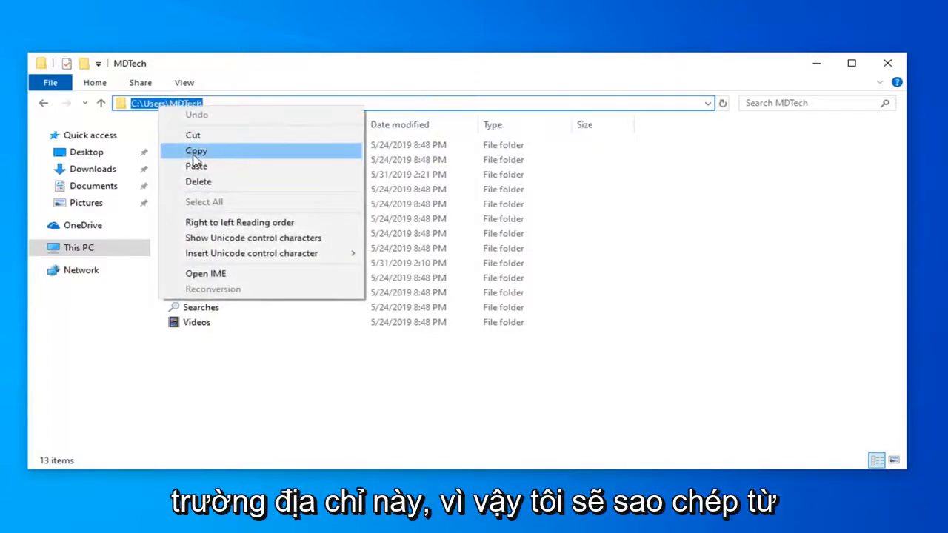
left_click(196, 151)
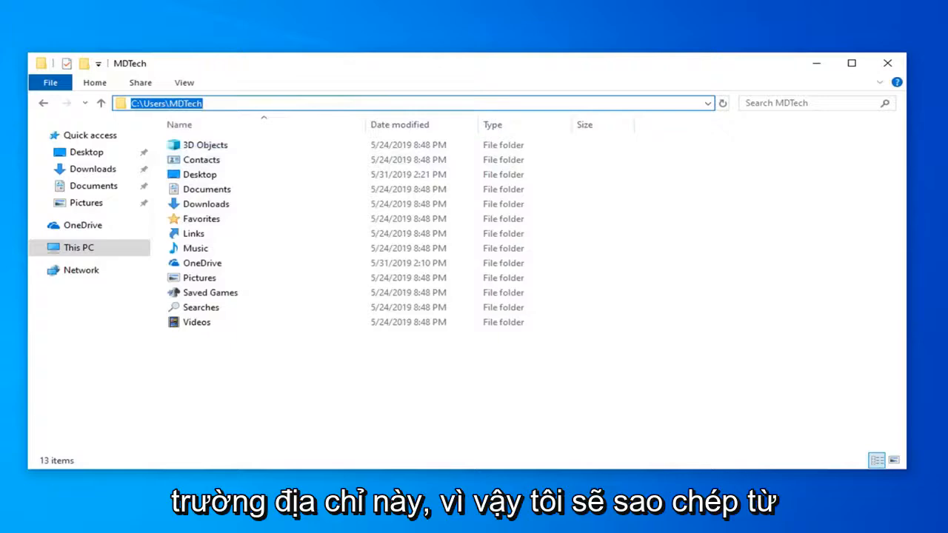